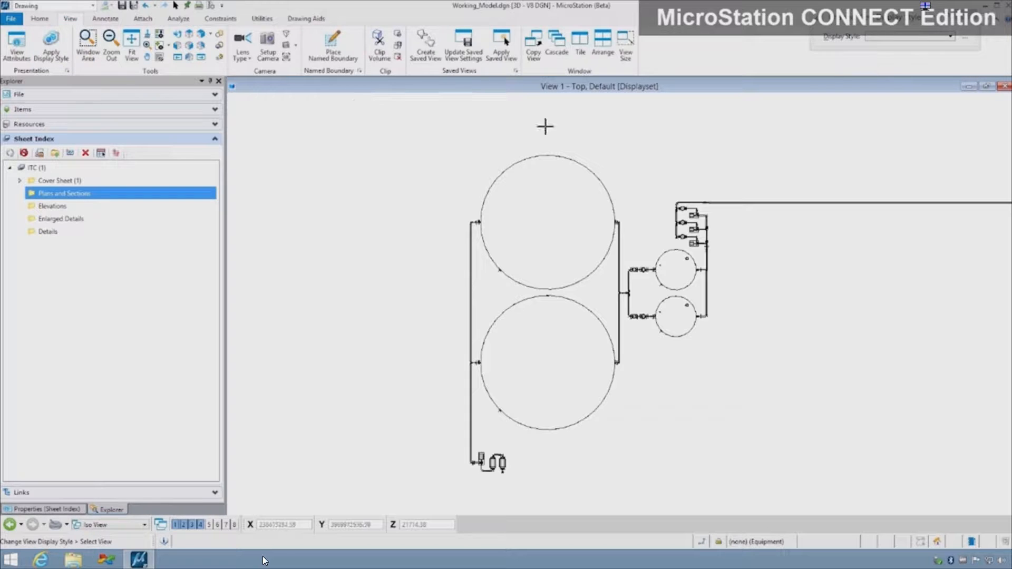
Apply a display style to View 1 that renders the pipes in colour.
left_click(962, 37)
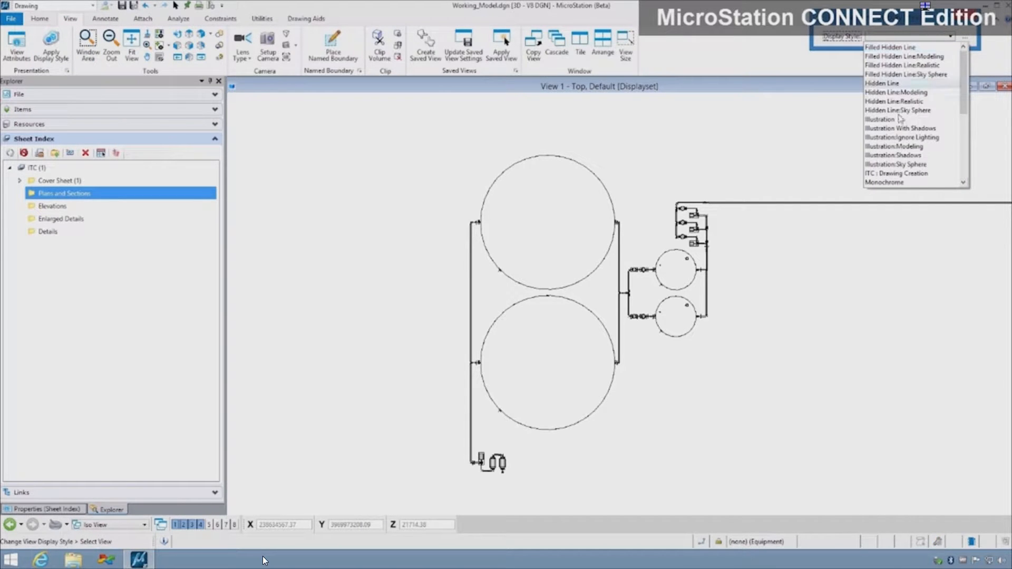
left_click(897, 173)
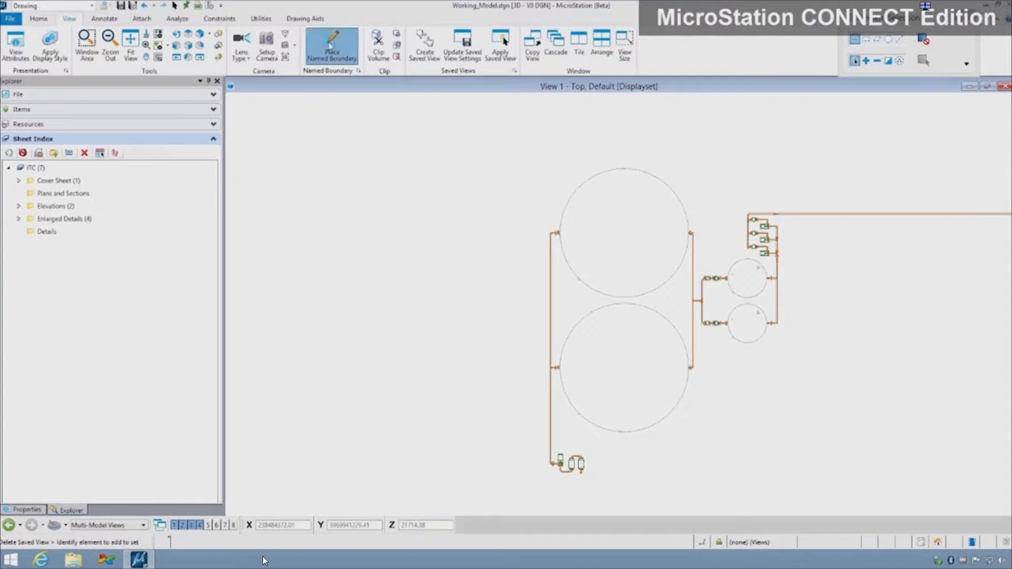
Place two plan named boundaries and create their sheets in the Plans and Sections index folder.
left_click(331, 42)
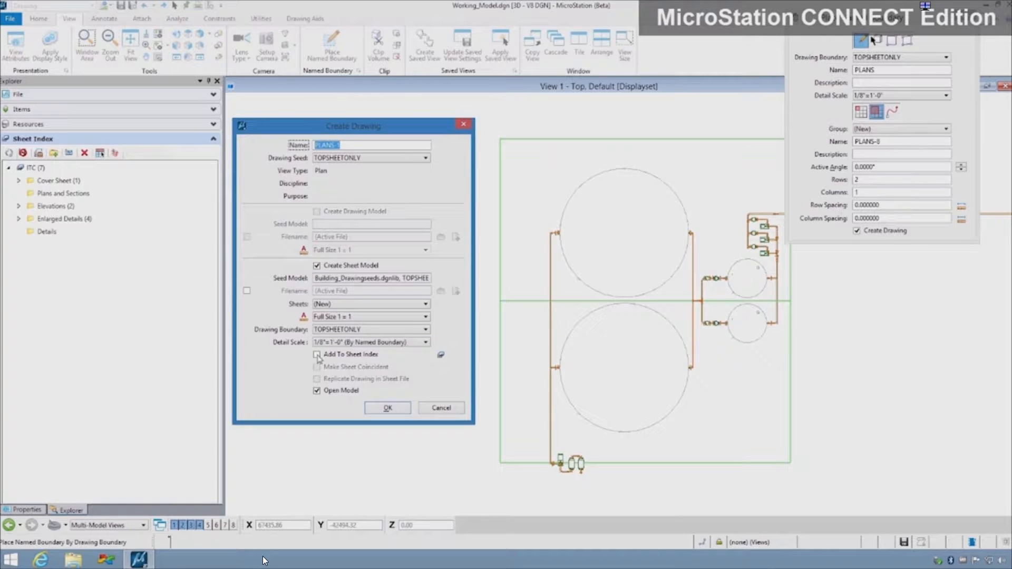
left_click(317, 354)
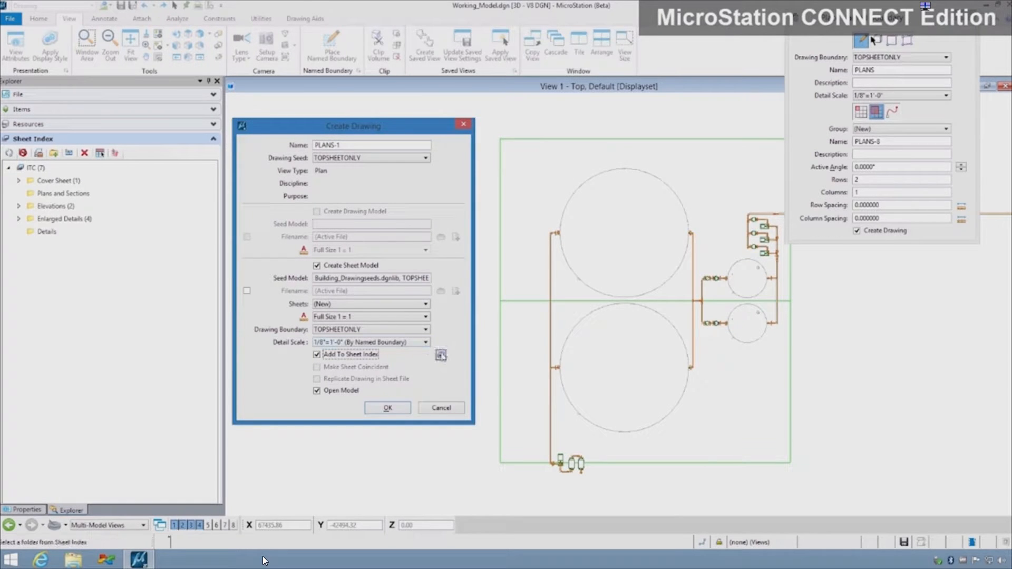
left_click(441, 354)
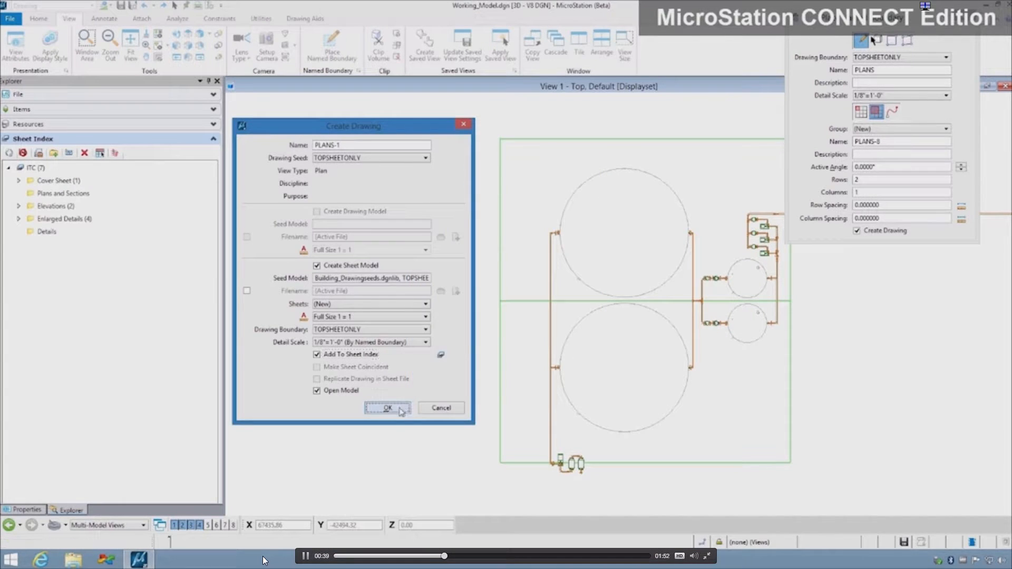
left_click(386, 408)
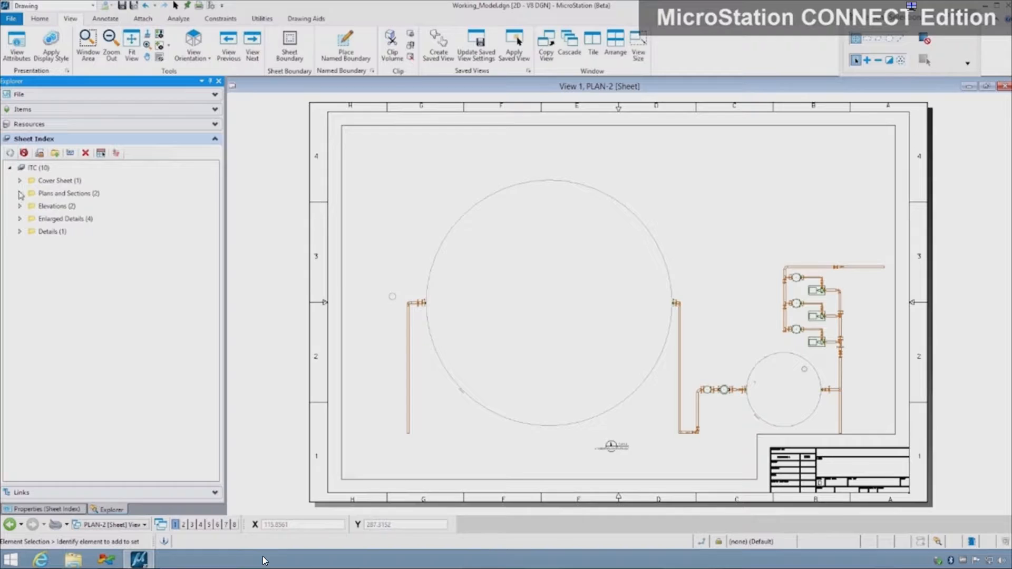
Expand Plans and Sections in the sheet index and open a new plan sheet.
left_click(20, 193)
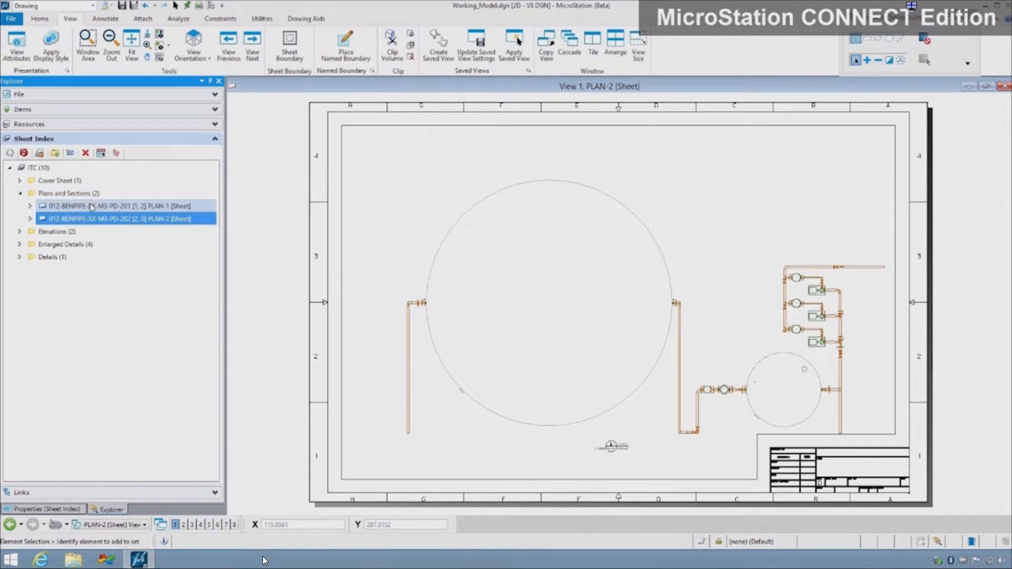
double_click(110, 205)
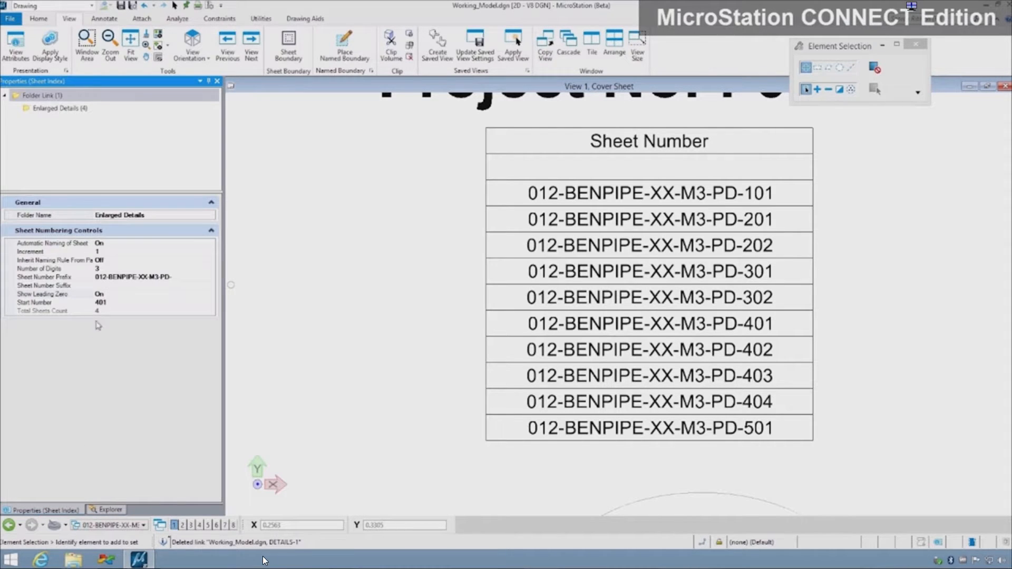
Open the Cover Sheet model to view its sheet number table.
left_click(45, 303)
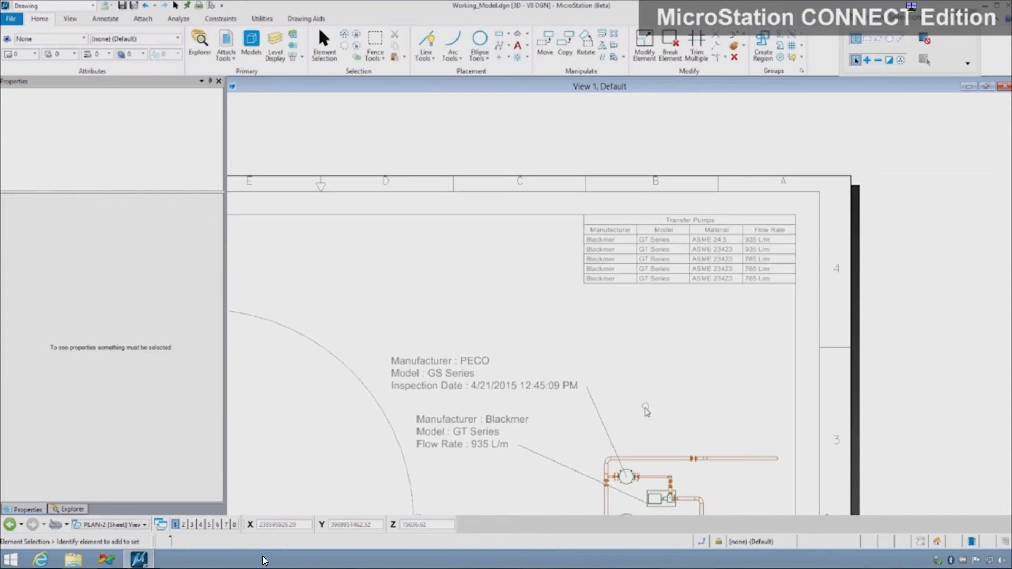
Select the Blackmer pump and edit its Transfer Pumps Flow Rate field.
left_click(661, 497)
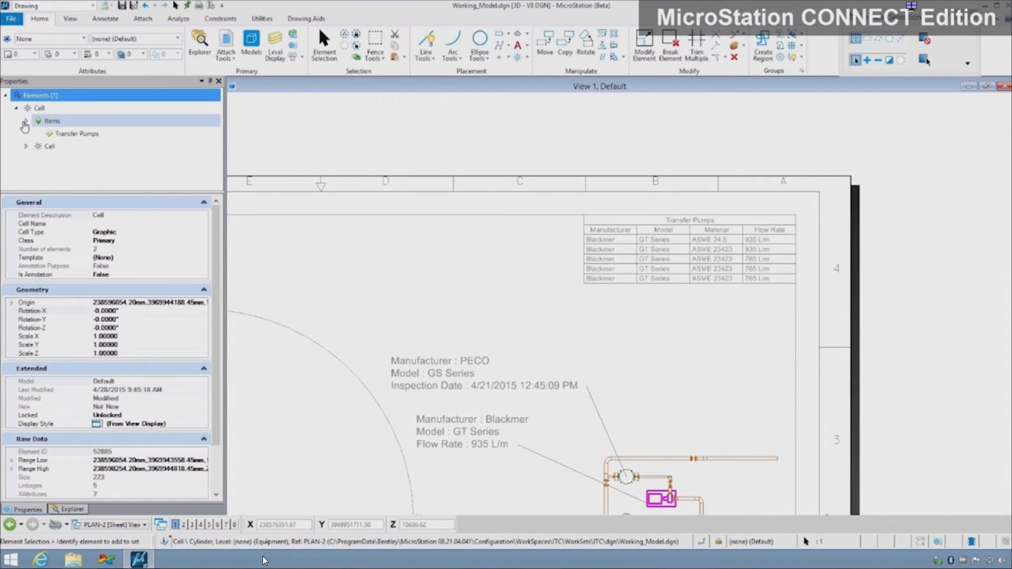
left_click(75, 134)
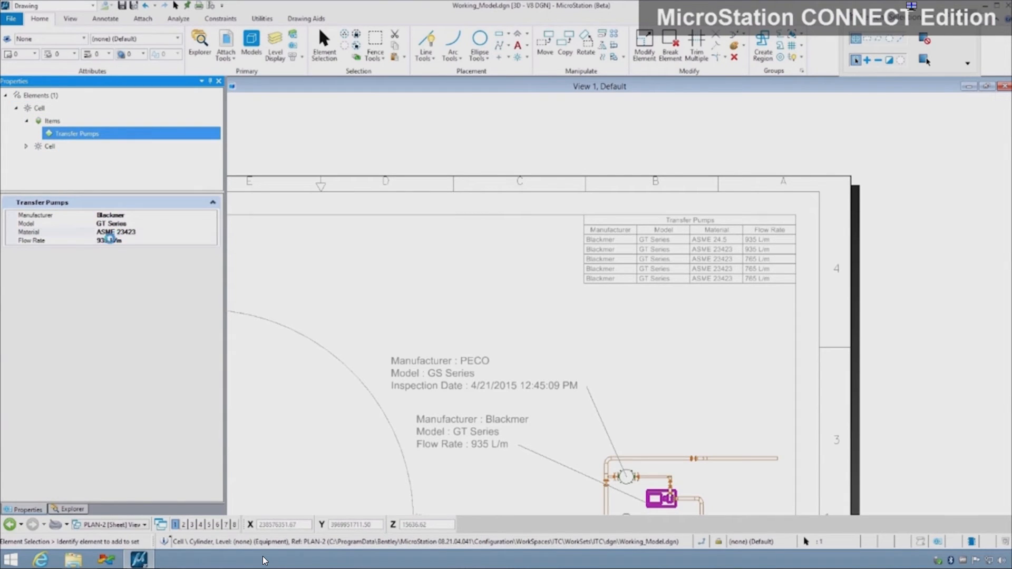
left_click(31, 241)
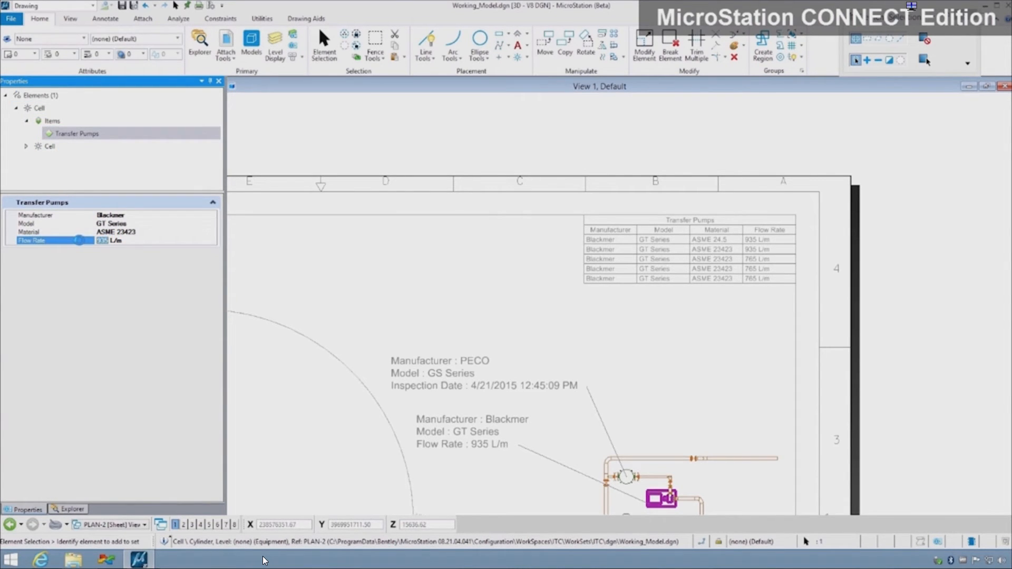